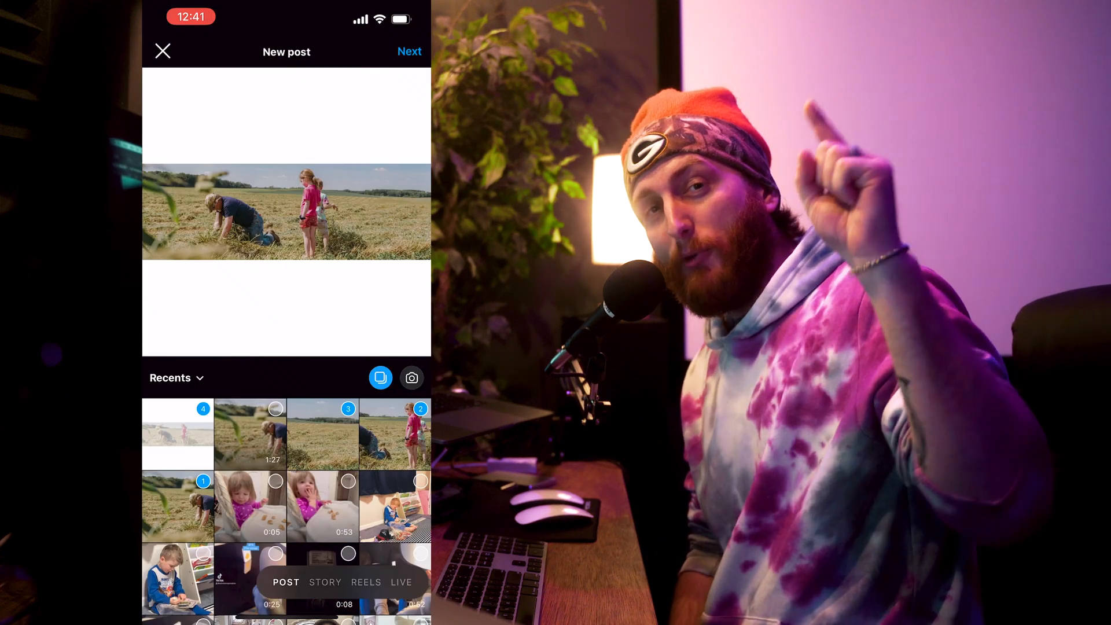
Step: Bring up the Crop/Perspective Crop/Slice flyout from the toolbar
click(408, 51)
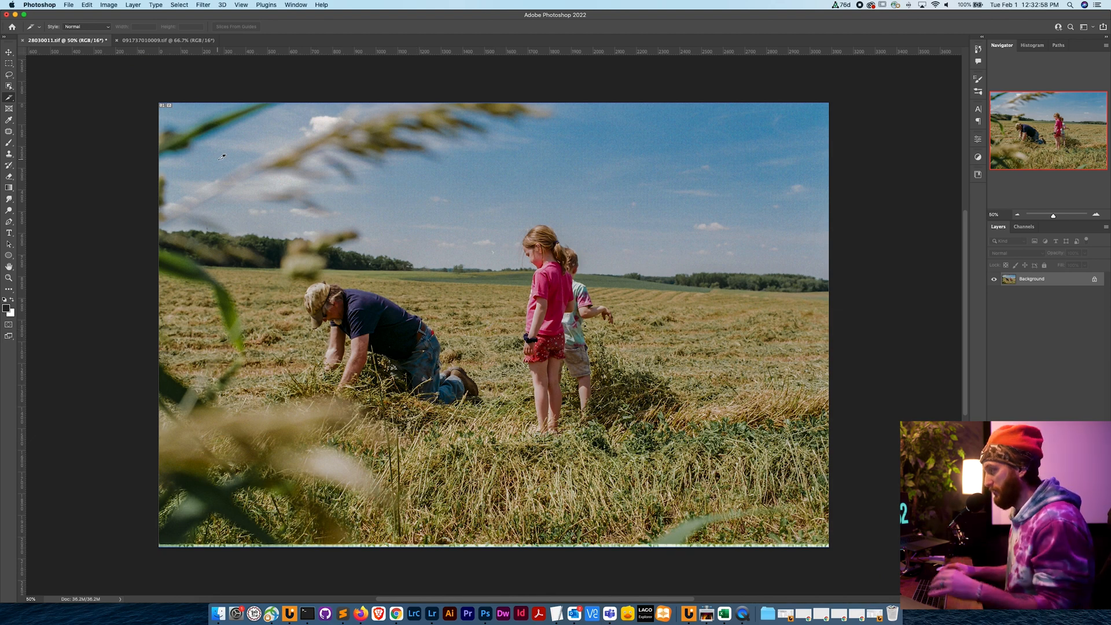
mouse_move(367, 198)
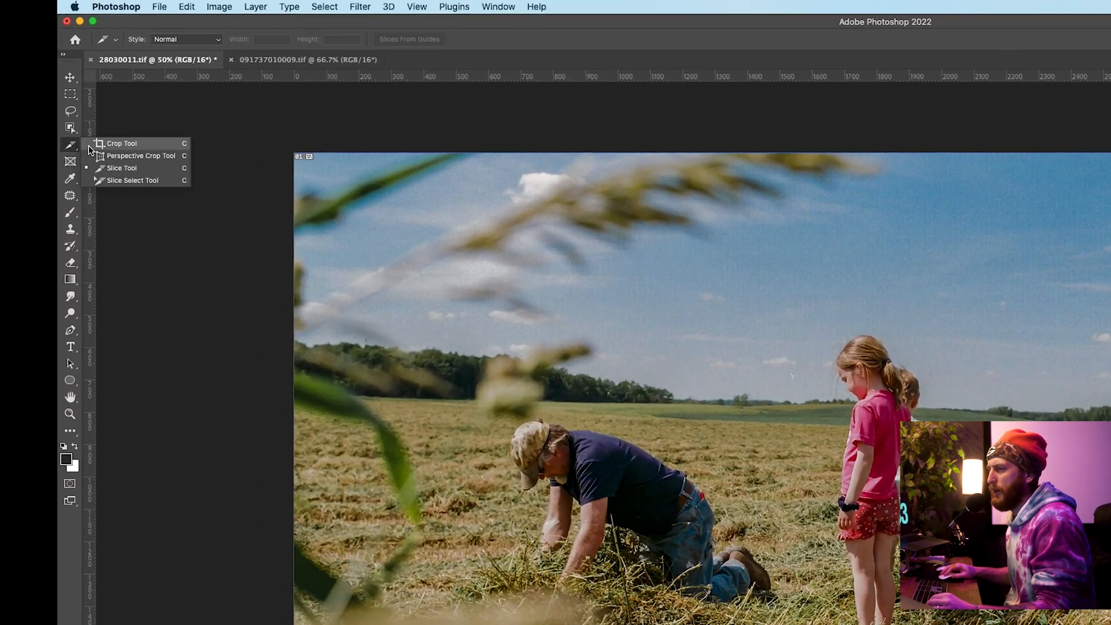
Step: Switch to the Crop tool and list the ratio presets for a 3:1 crop
click(121, 144)
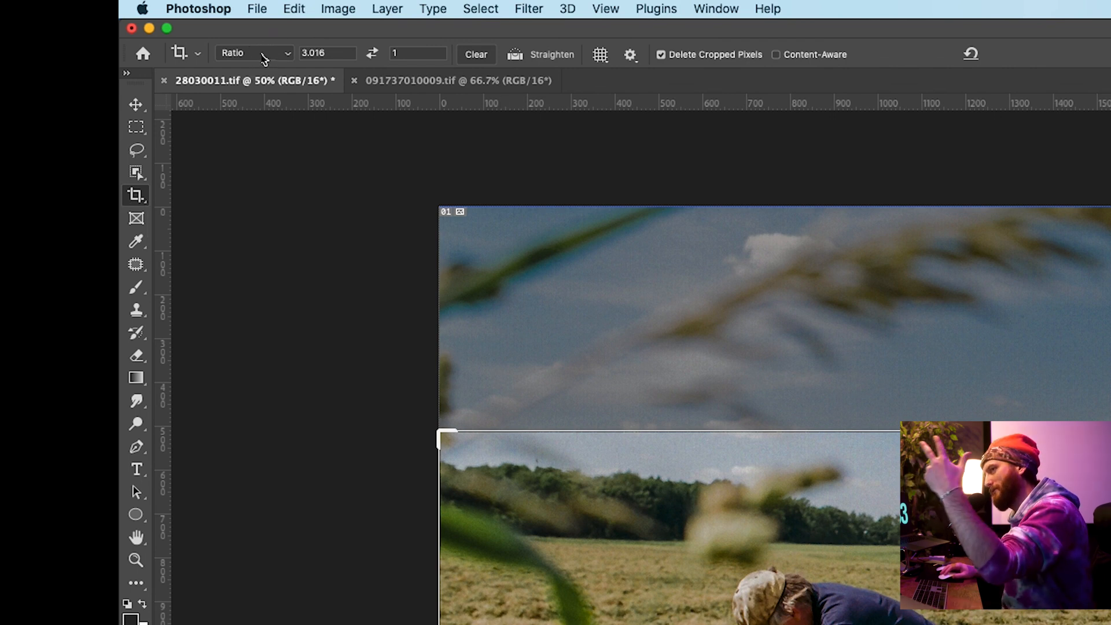
click(254, 53)
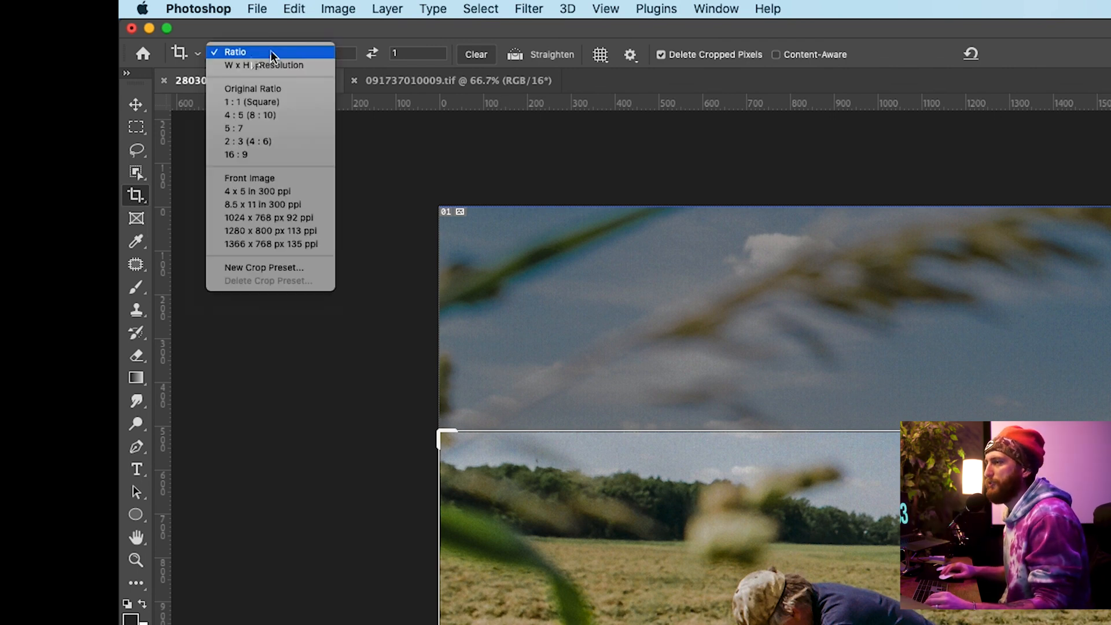
mouse_move(254, 176)
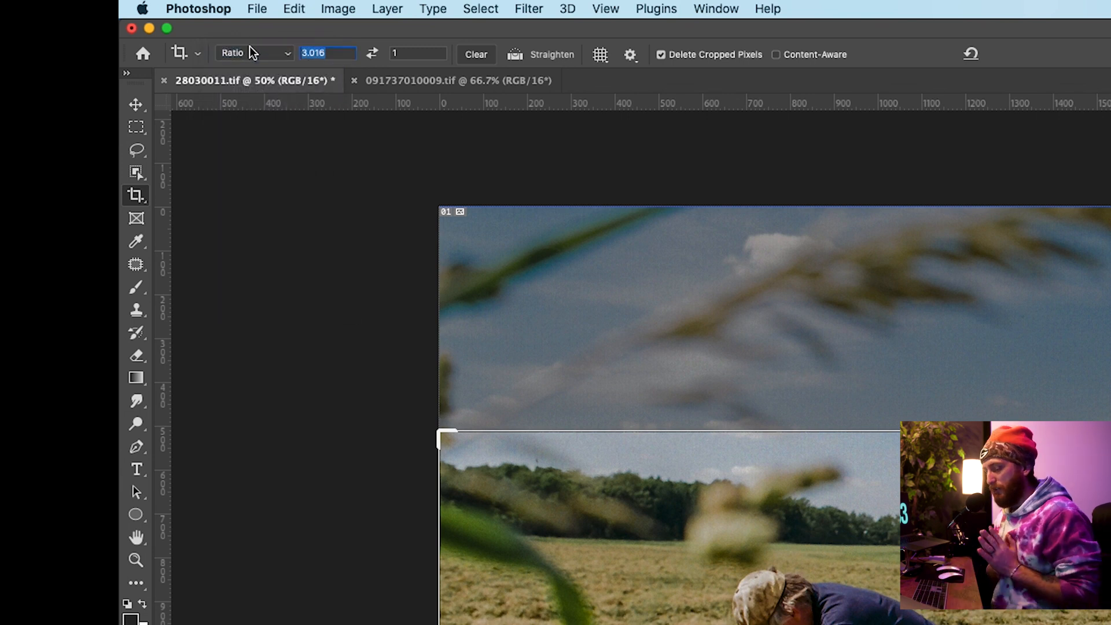
mouse_move(253, 53)
text(3)
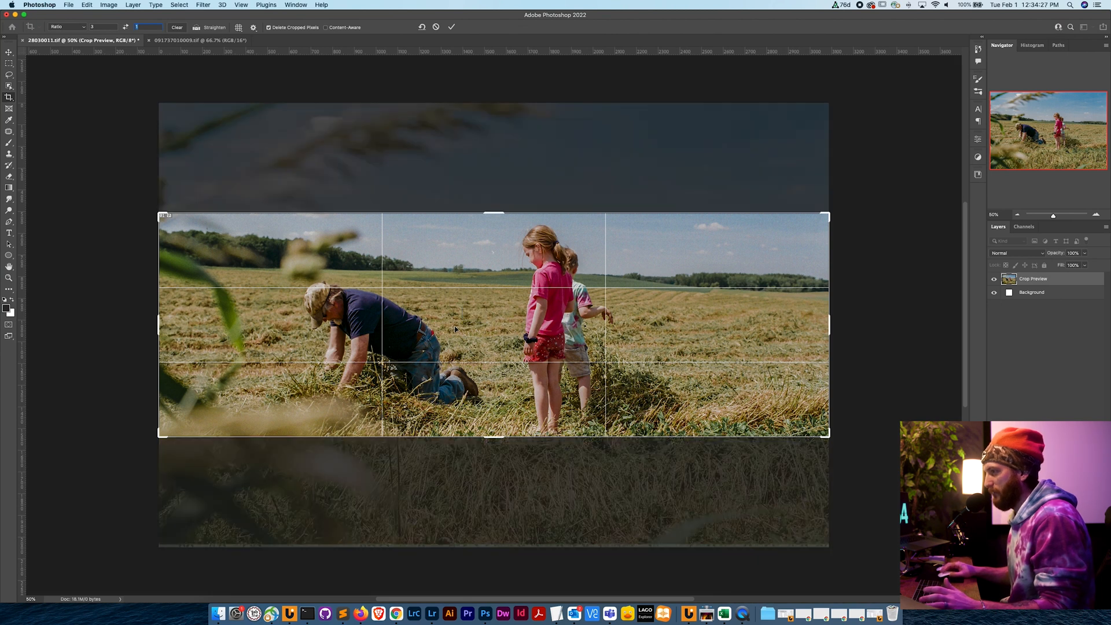
mouse_move(637, 345)
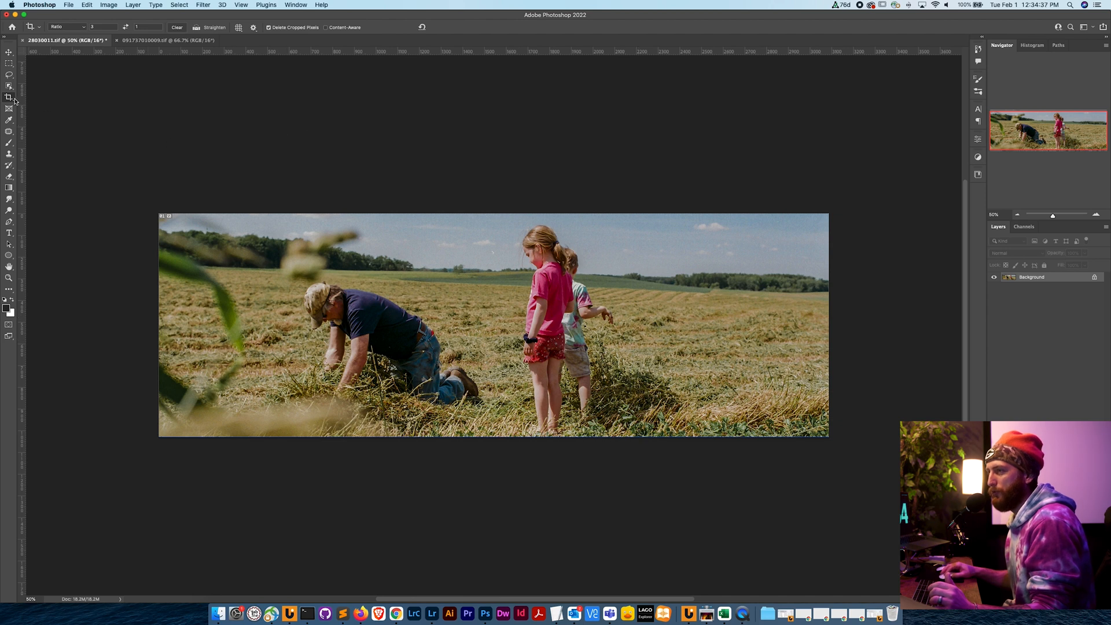
Step: Divide the panorama with the Slice tool into 3 equal vertical slices, no horizontal rows
click(9, 98)
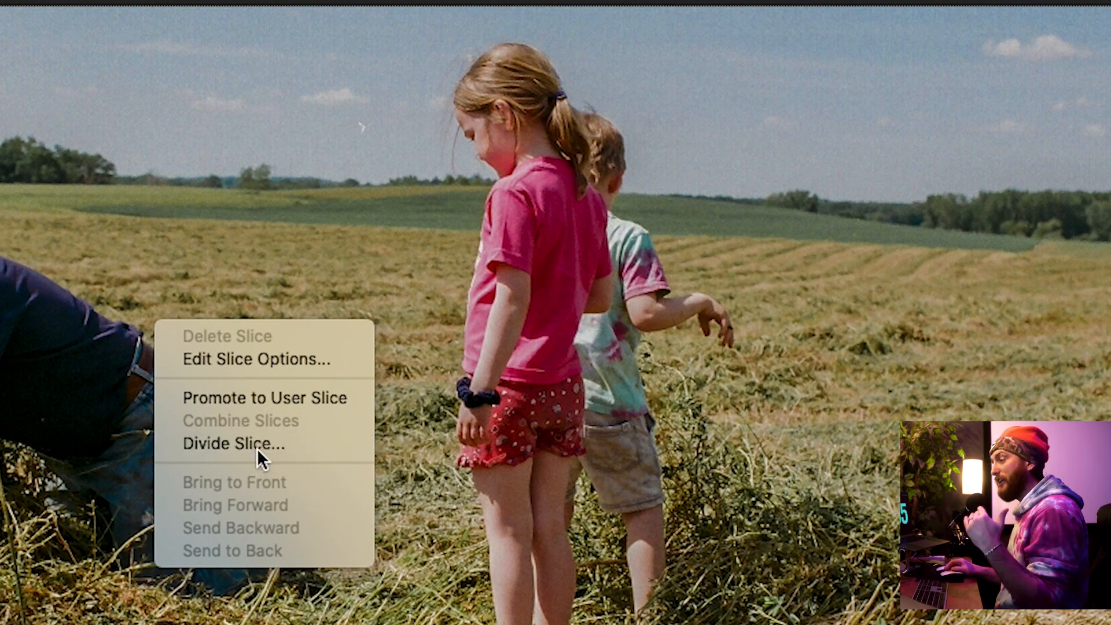
click(239, 445)
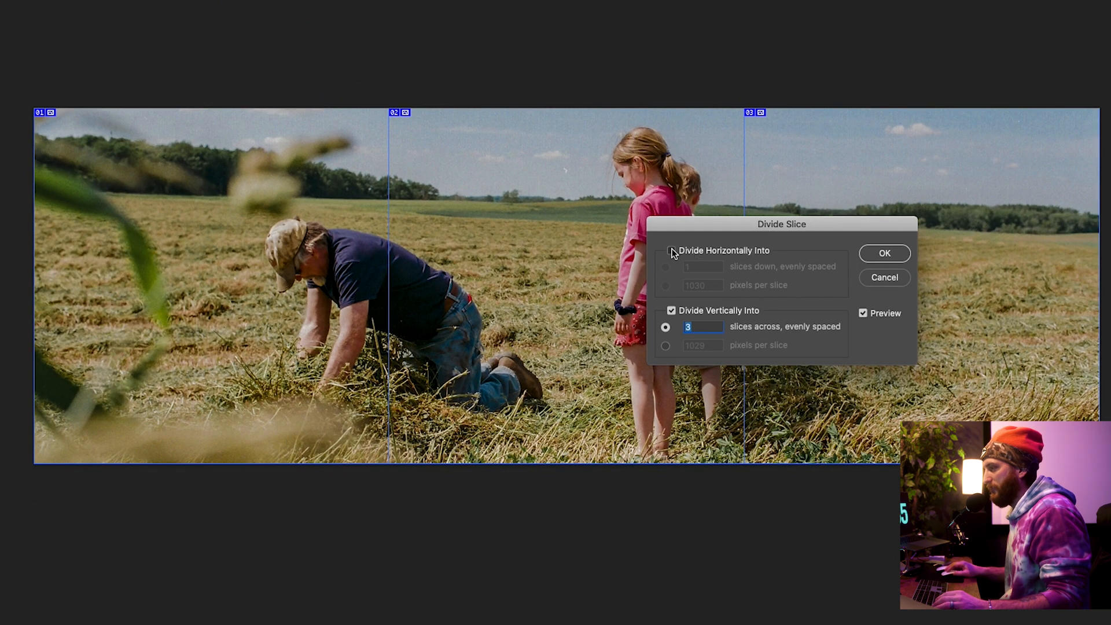
click(672, 250)
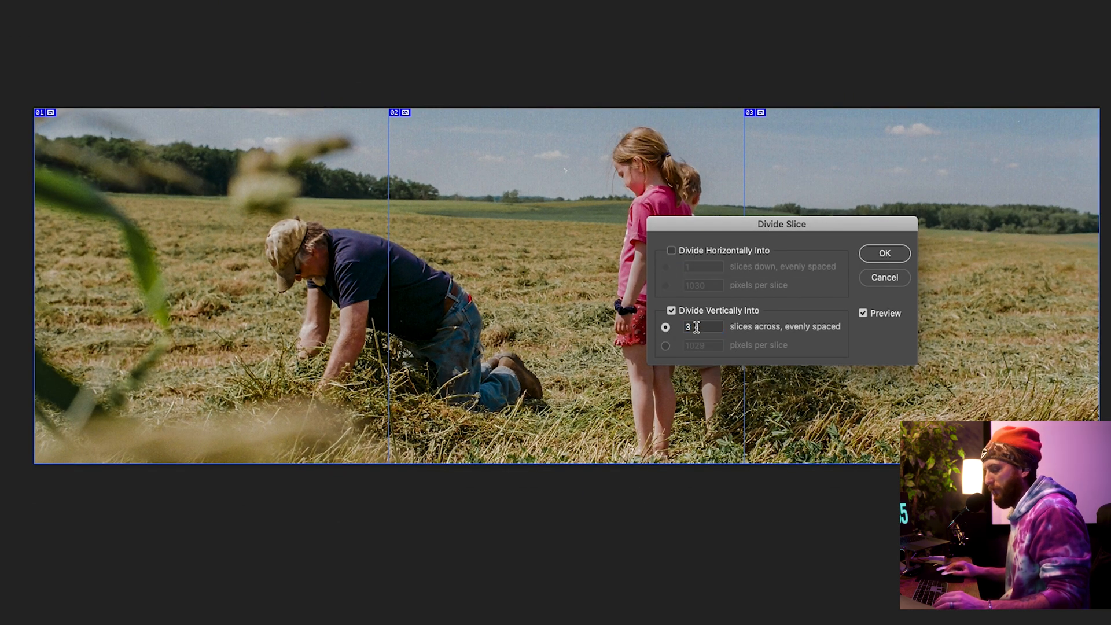
triple_click(701, 326)
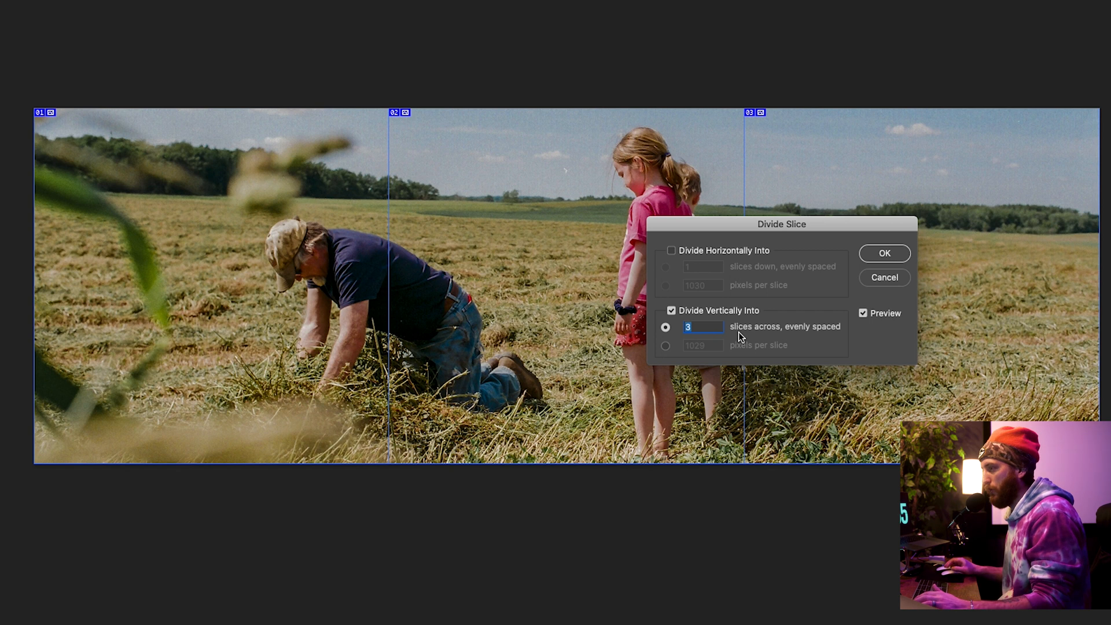
text(4)
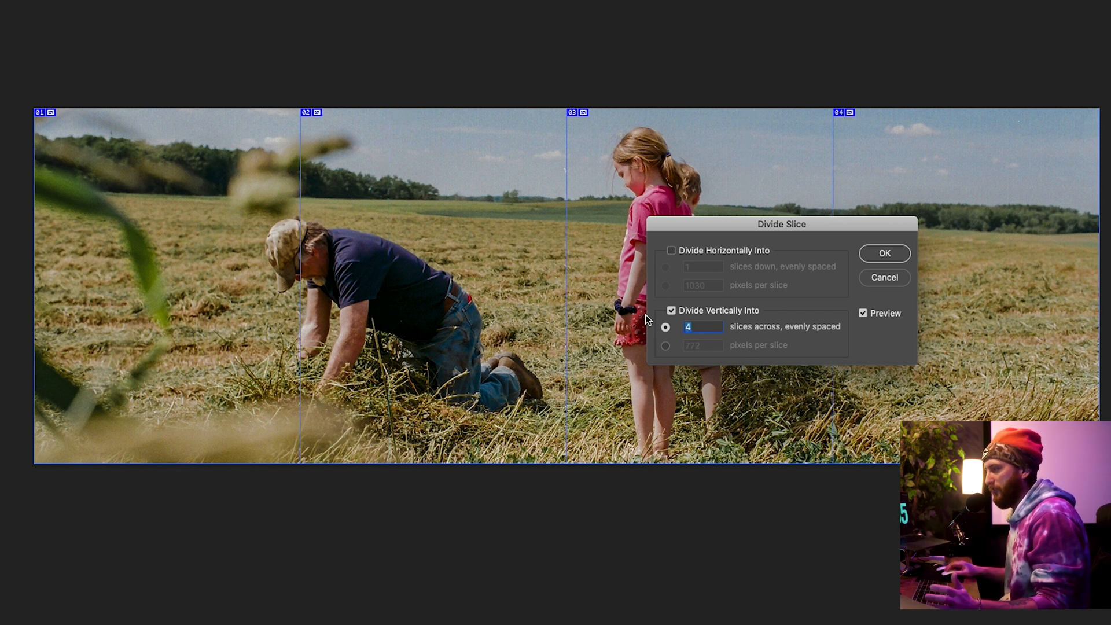
text(3)
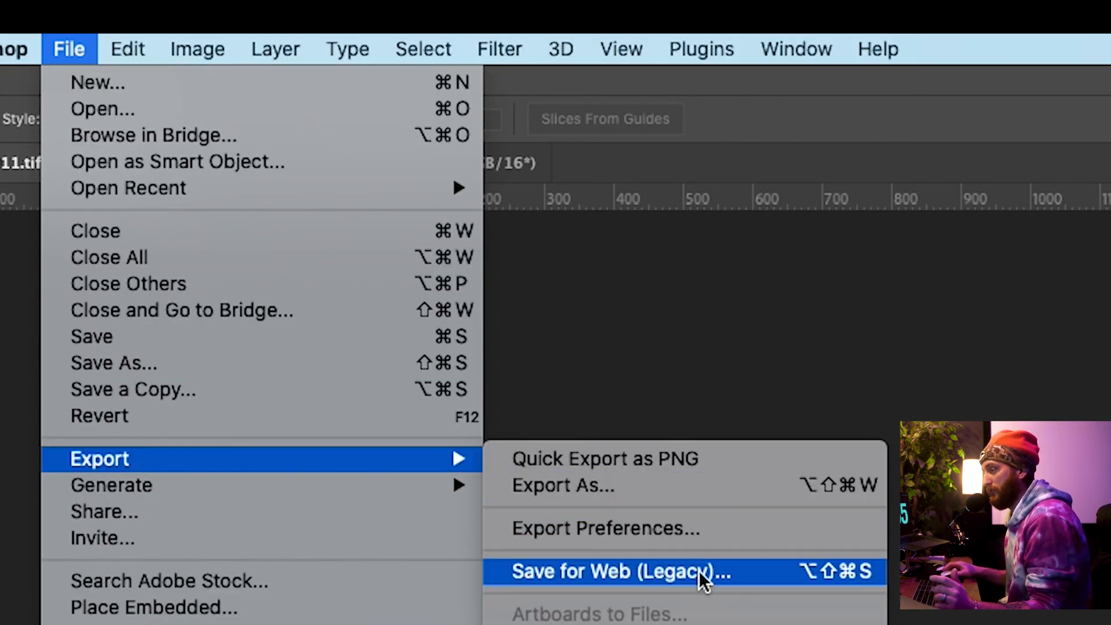
Step: Start Save for Web (Legacy) for the panorama, previewing the original image only
click(618, 572)
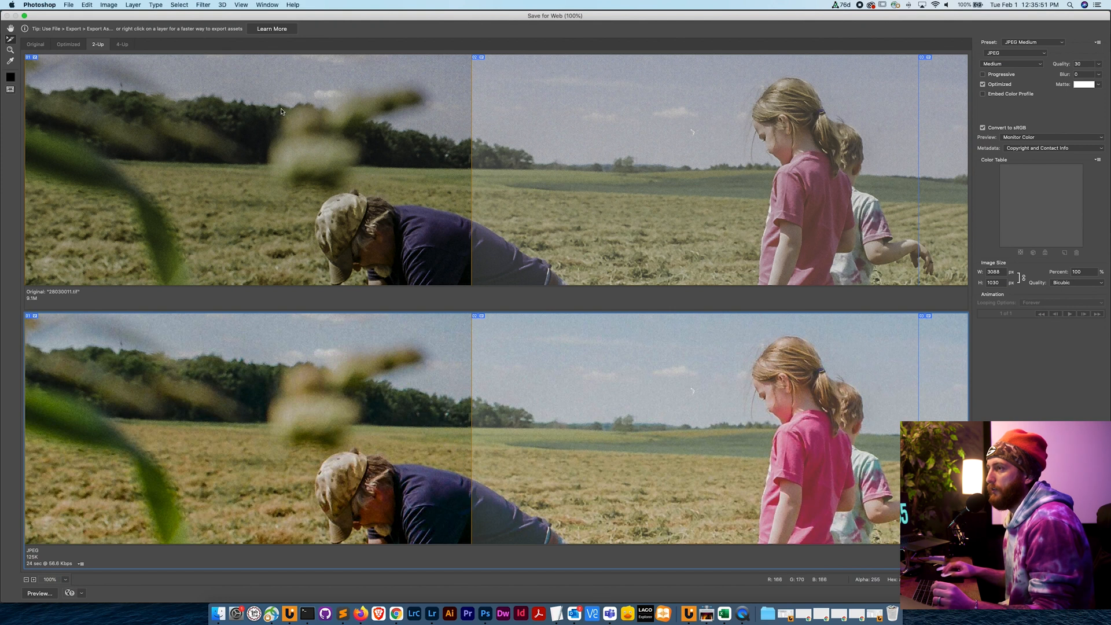
click(189, 118)
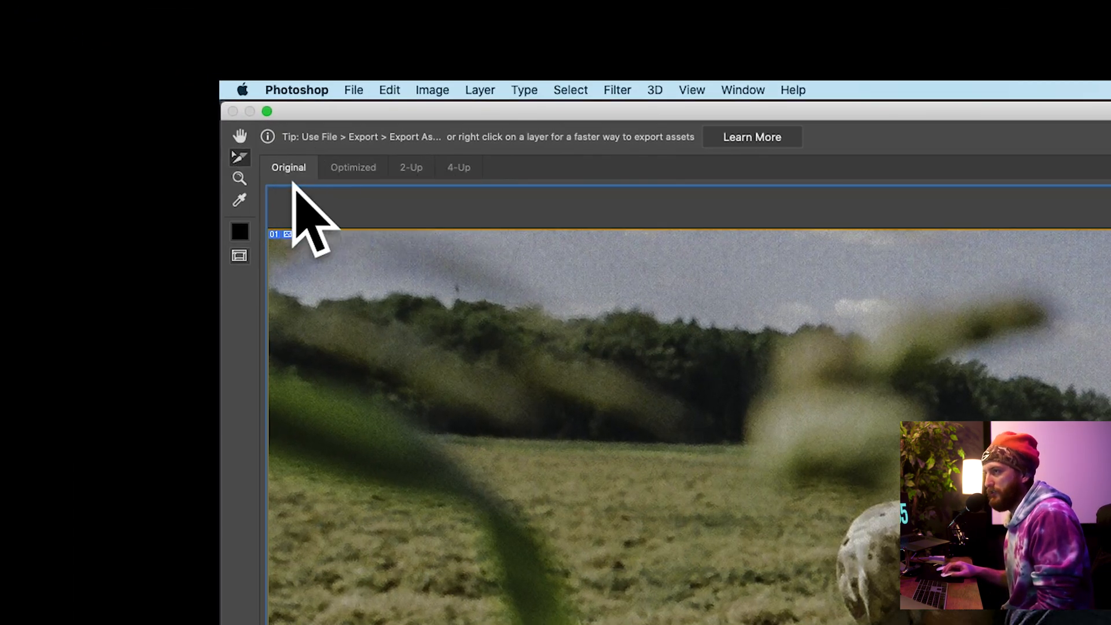
click(411, 167)
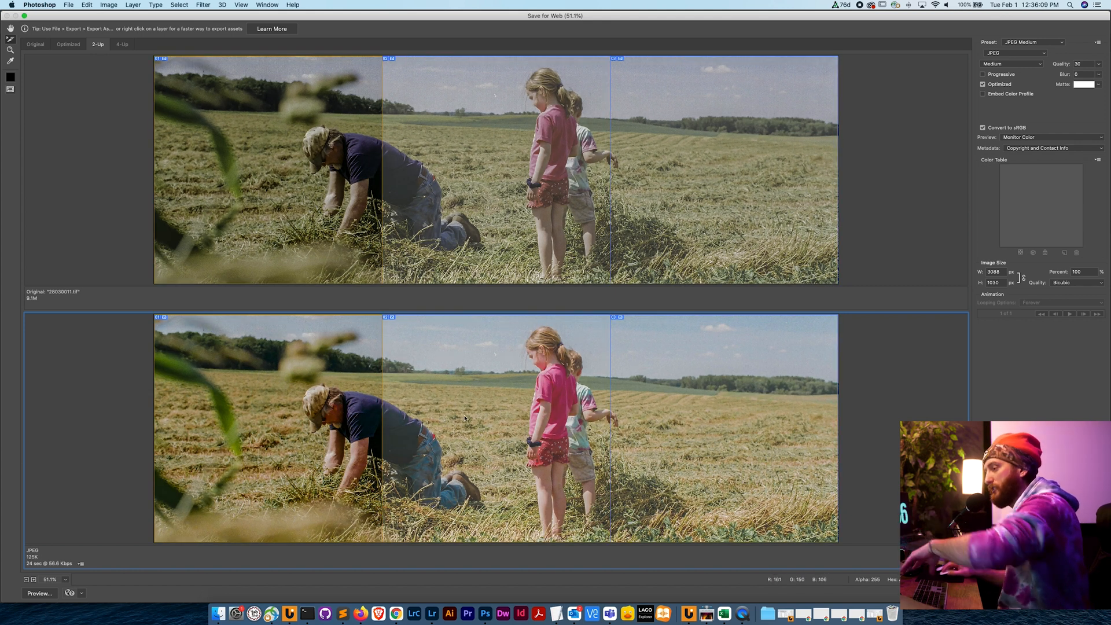
mouse_move(516, 431)
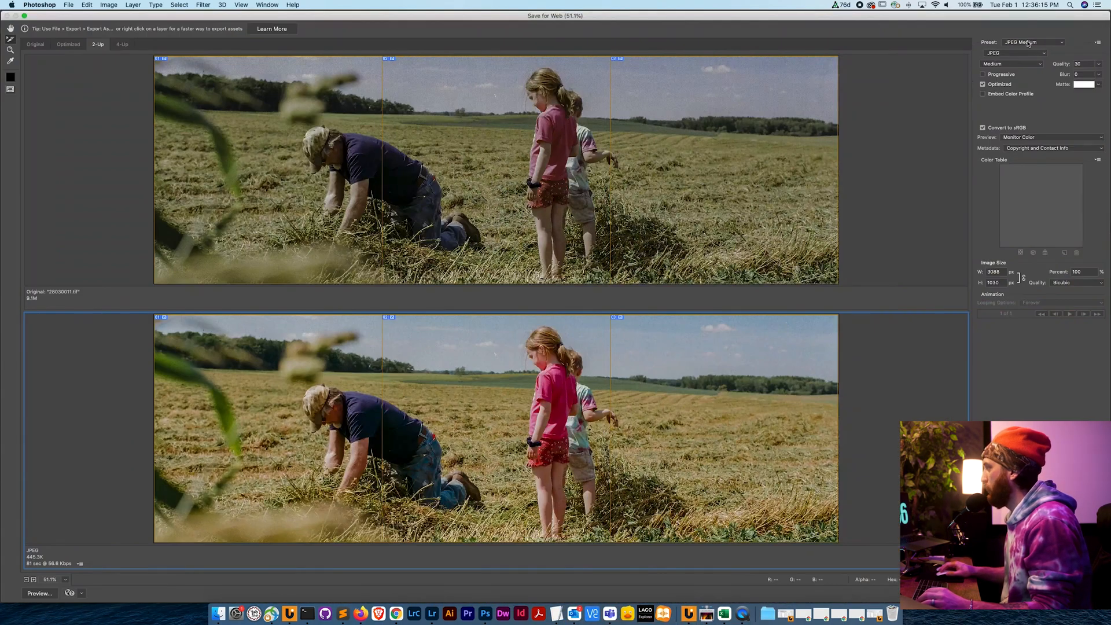
Step: Change the export preset from JPEG Medium to PNG-24
click(1034, 42)
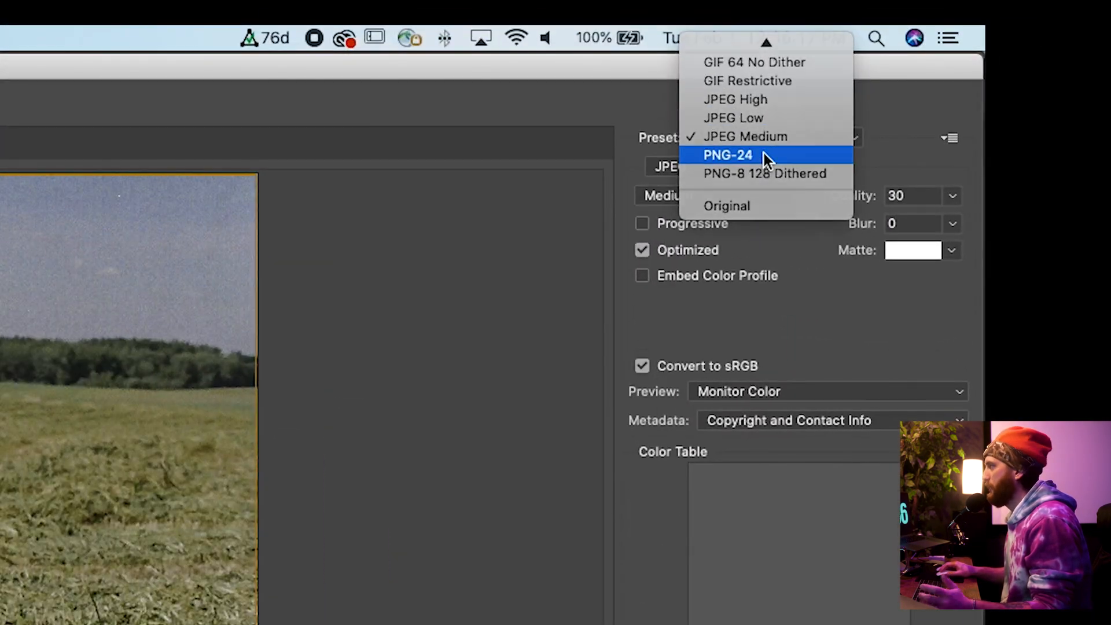
click(727, 155)
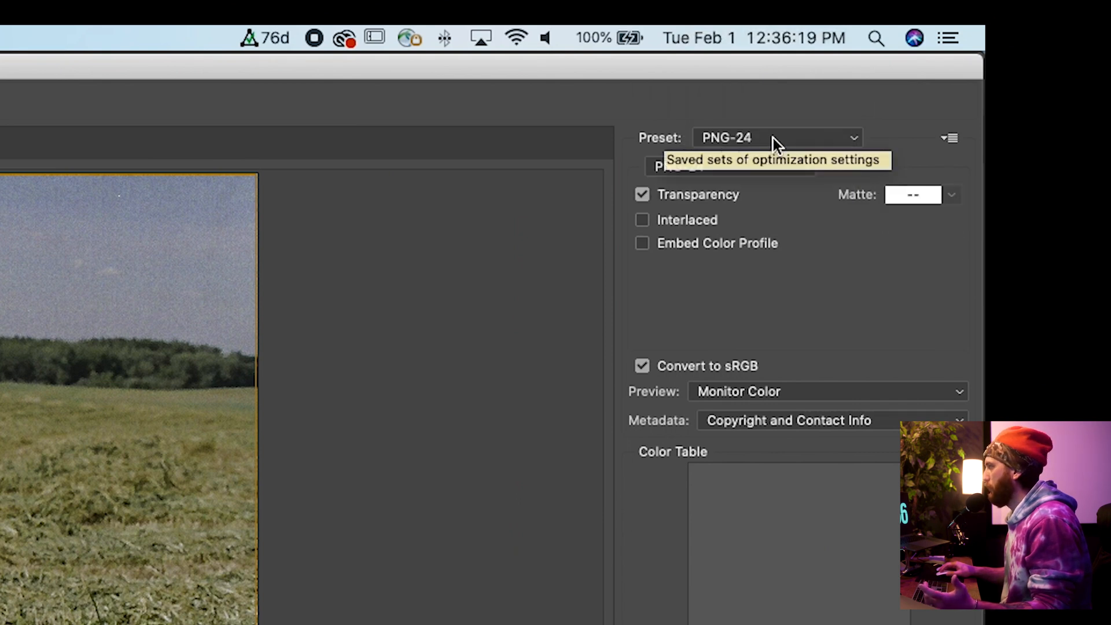
click(776, 138)
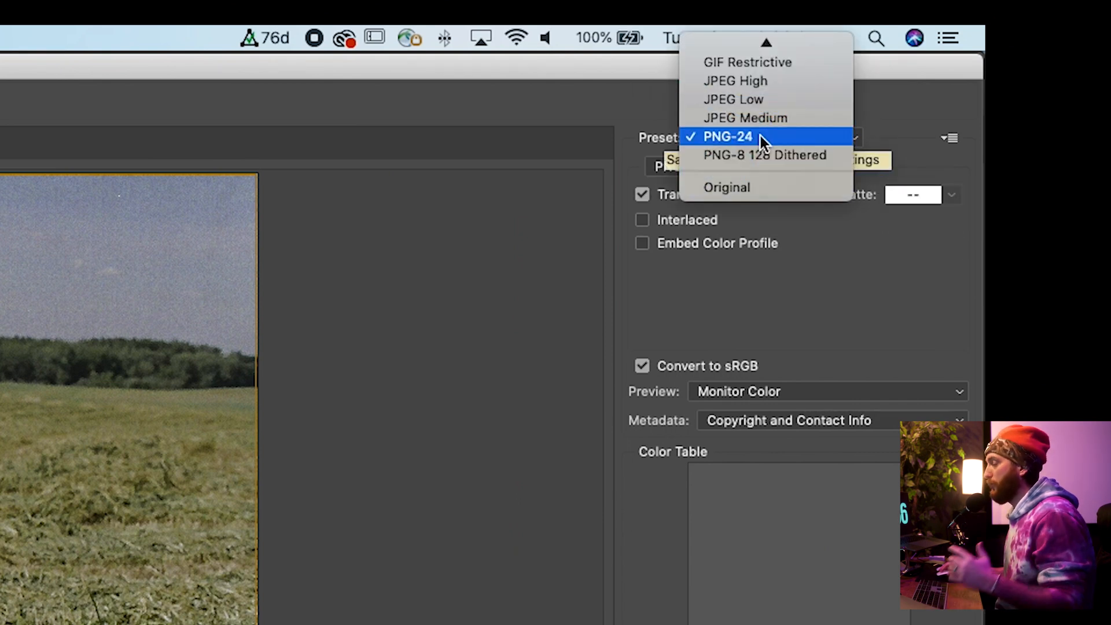
click(727, 137)
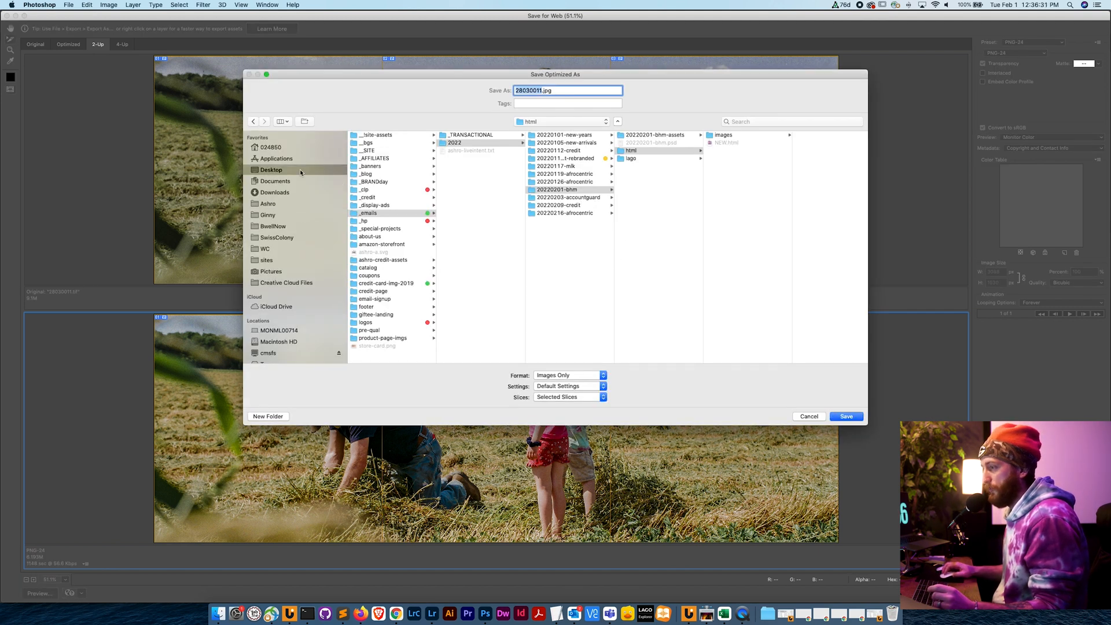
Step: Save the PNG slices into the _demo folder on the Desktop
click(268, 415)
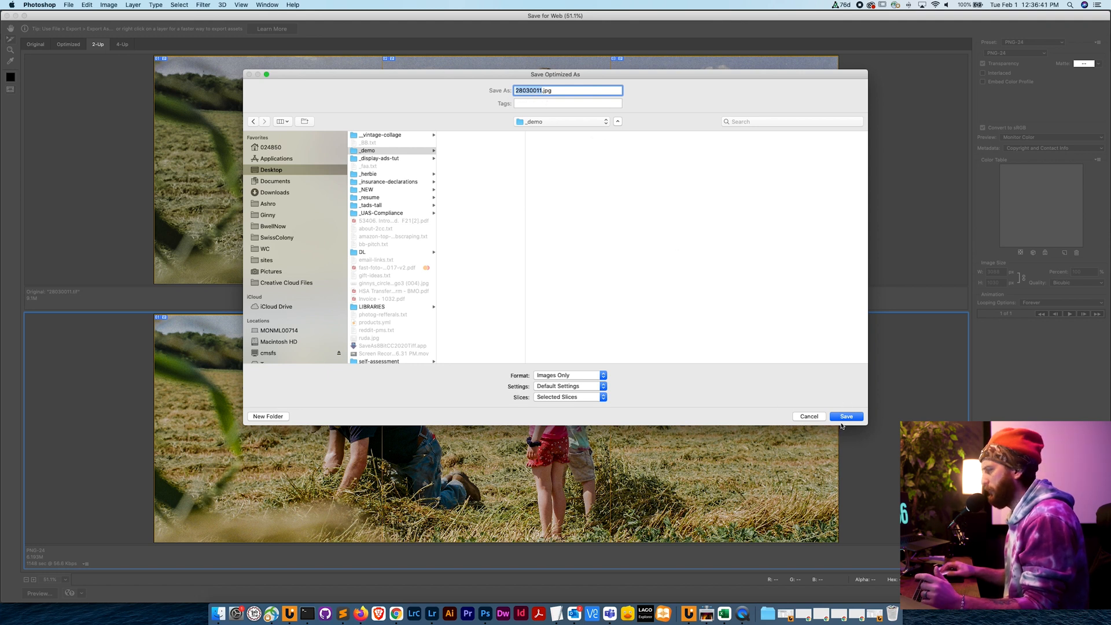
click(845, 416)
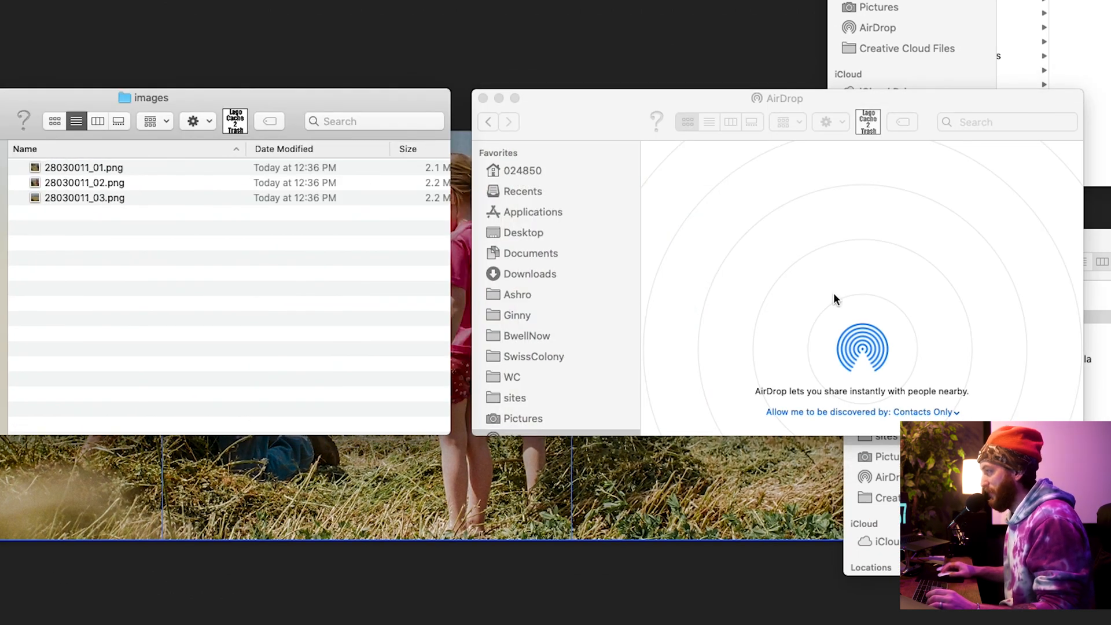
mouse_move(933, 379)
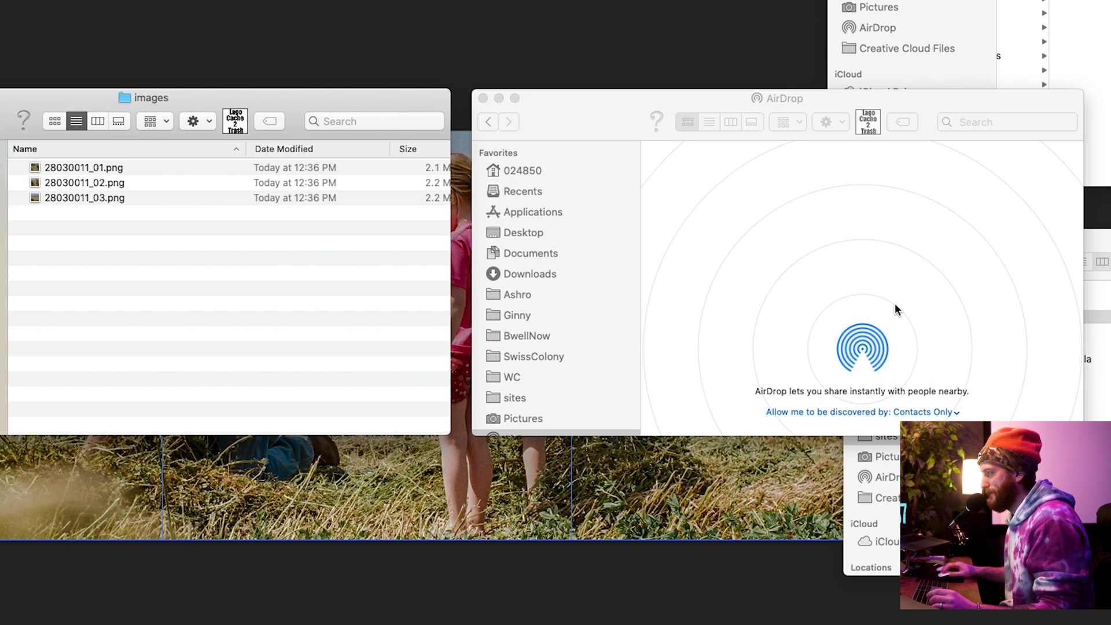
mouse_move(858, 311)
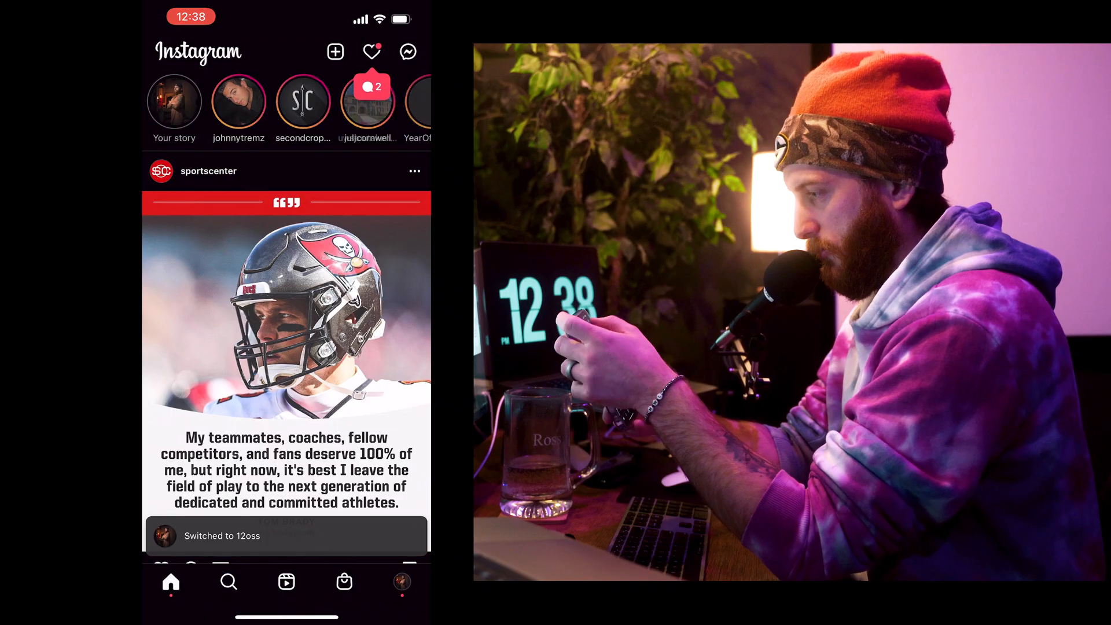
Step: Start a new Instagram post and add the middle and right slices as photos two and three
click(334, 51)
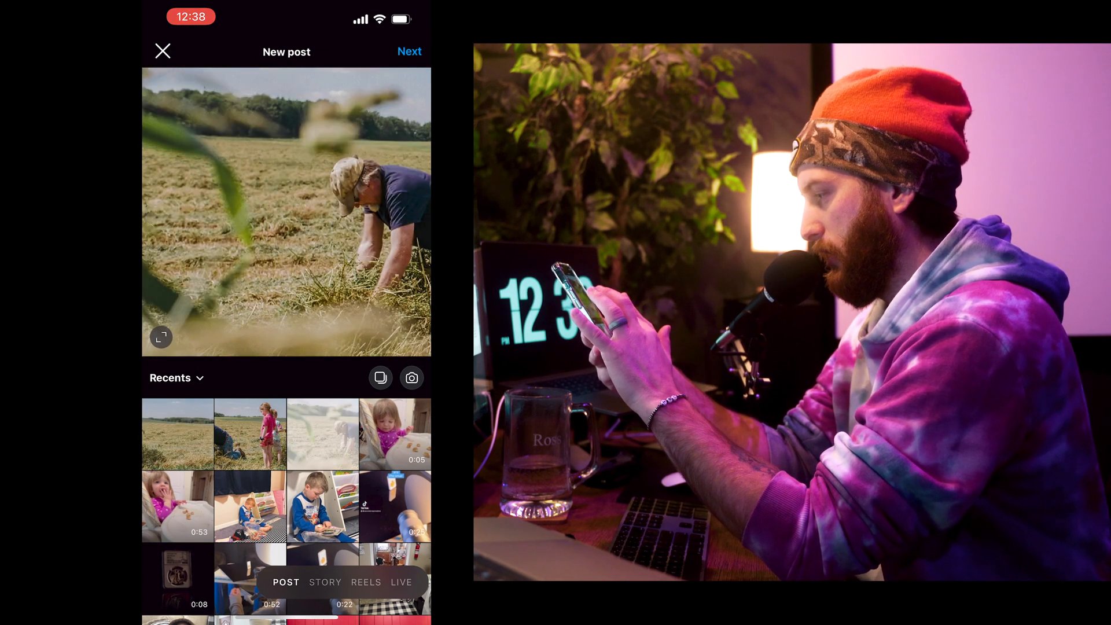
click(381, 377)
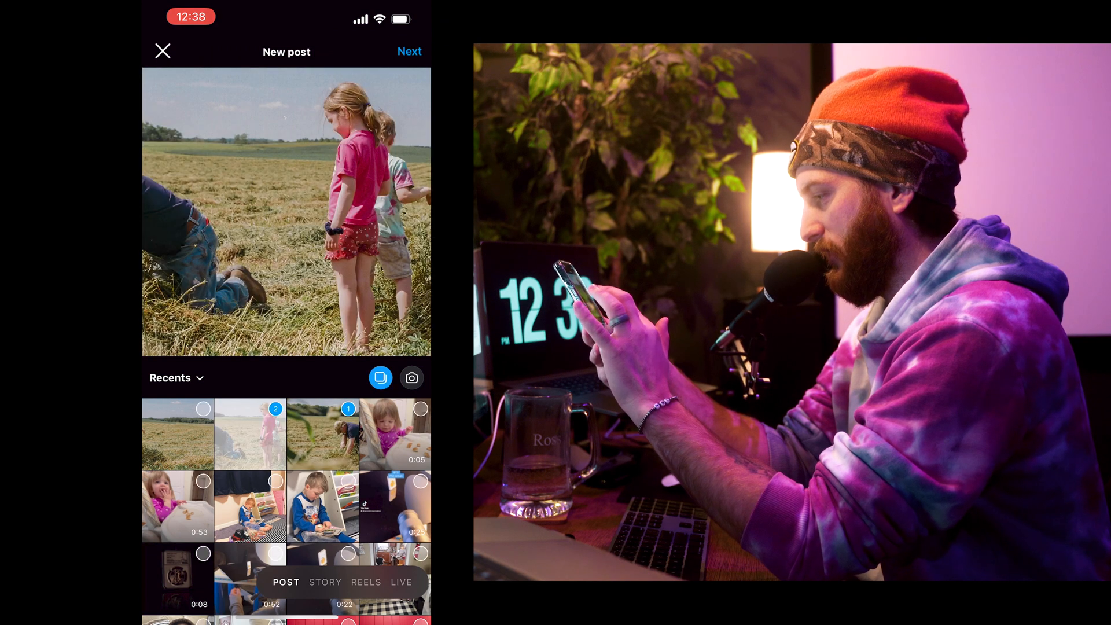
click(177, 435)
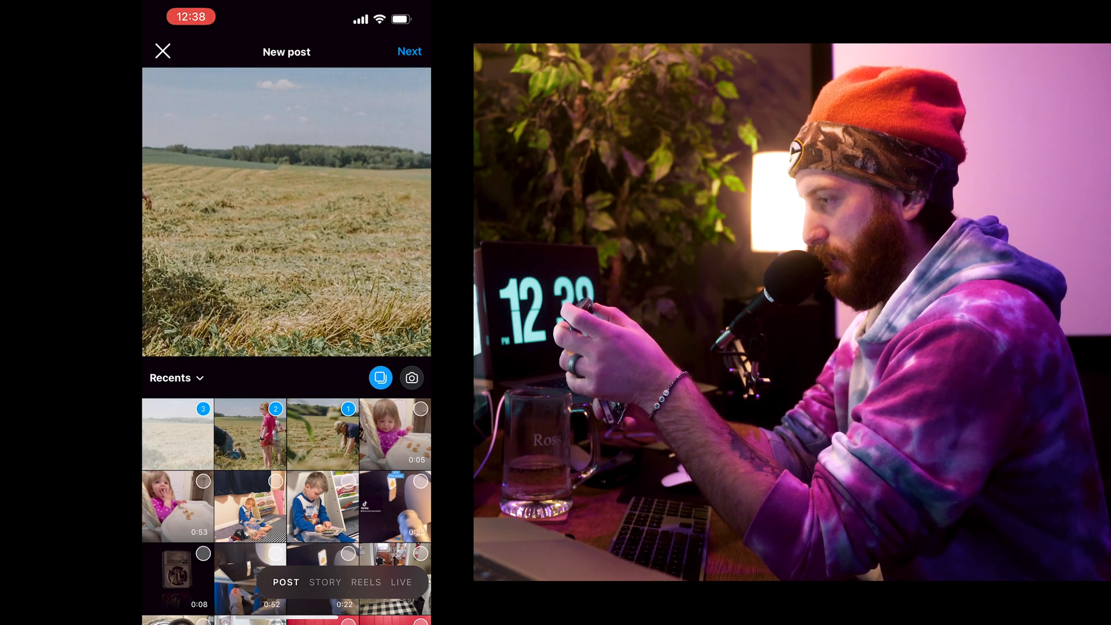
click(409, 51)
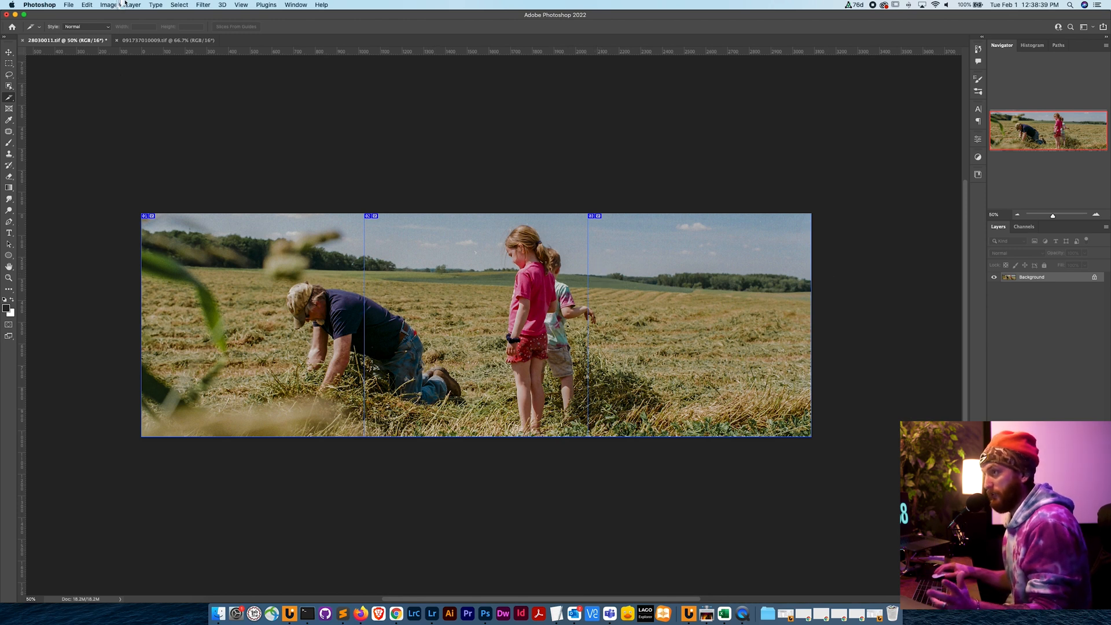
Step: Set Canvas Size height to 3088 pixels for a square canvas with white extension
click(109, 5)
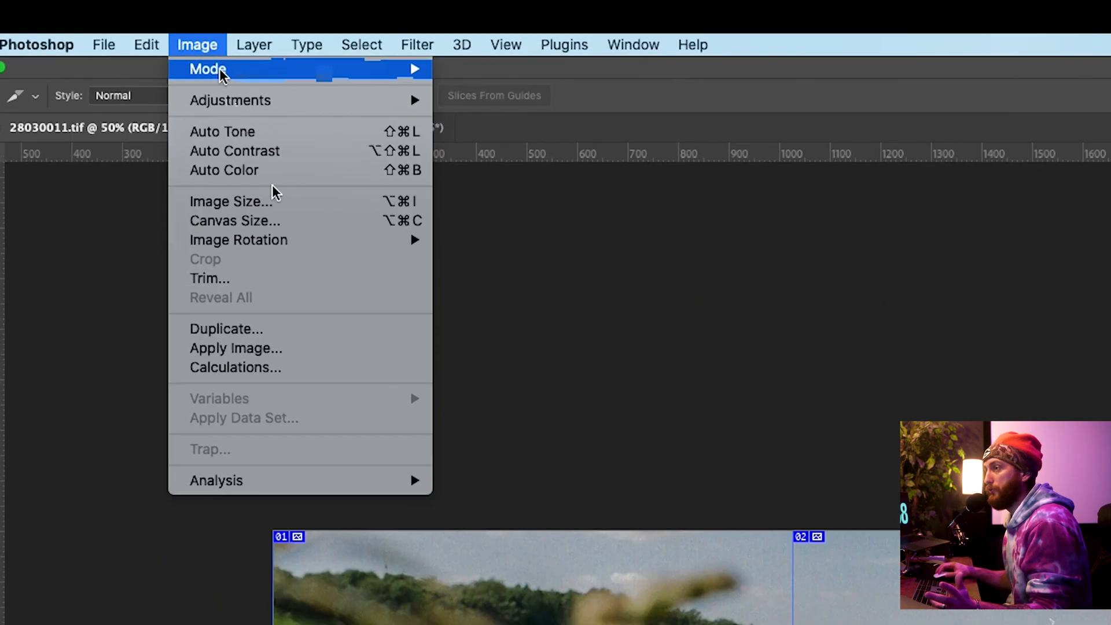
mouse_move(284, 201)
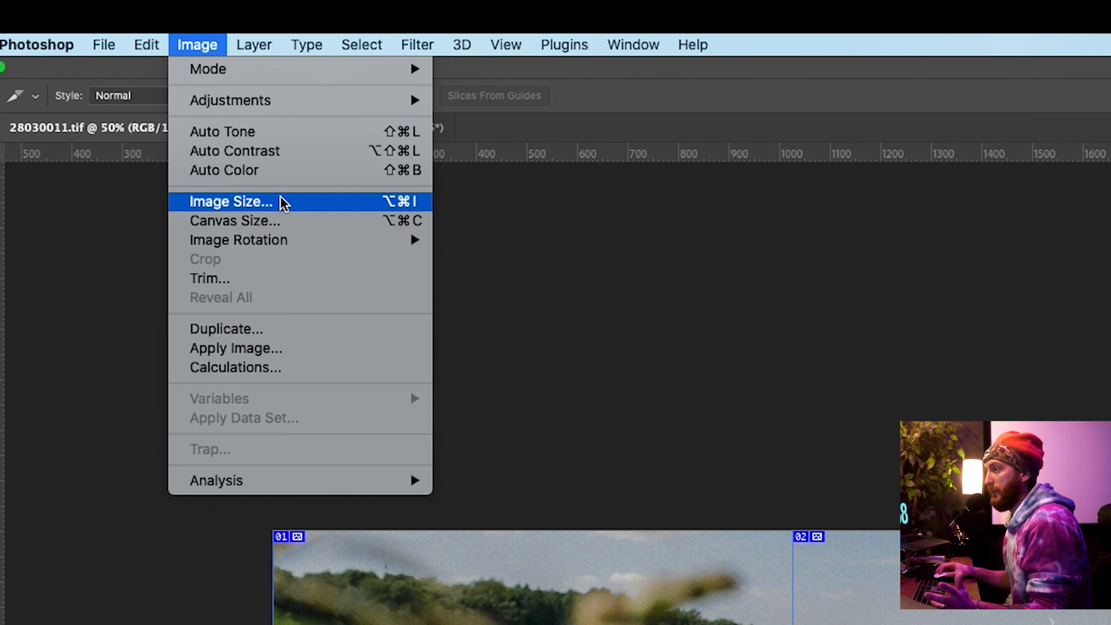
click(235, 220)
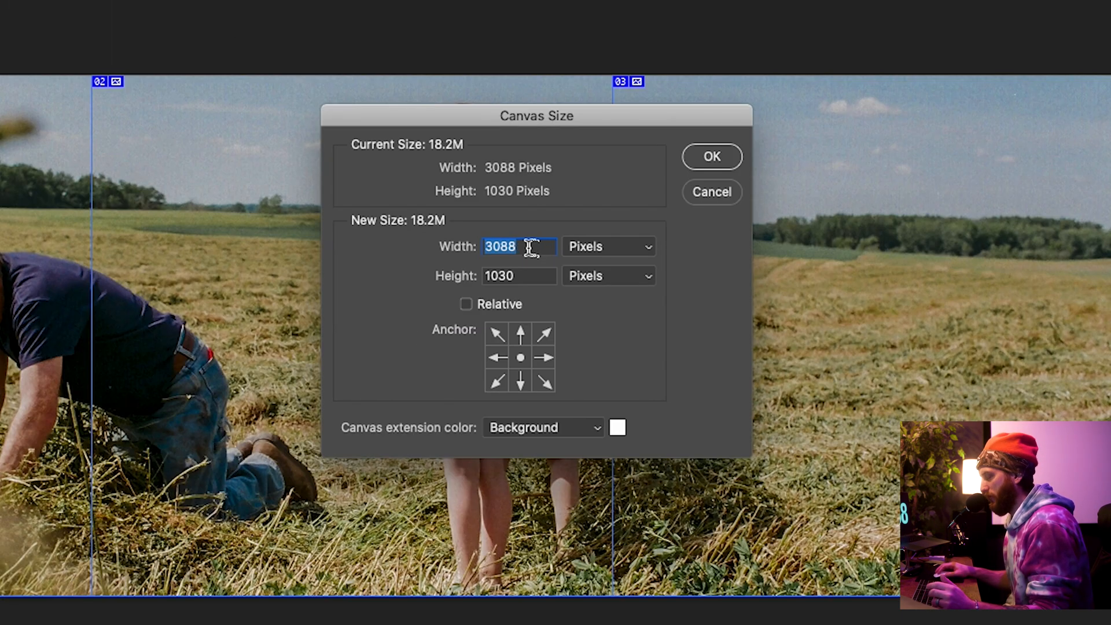
click(519, 276)
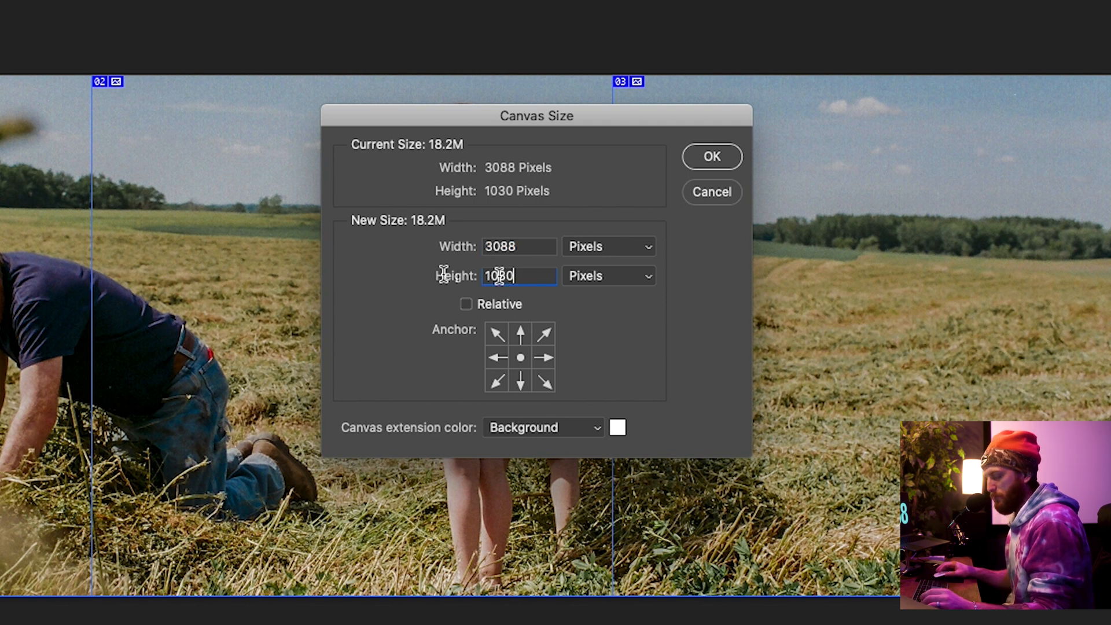
text(30)
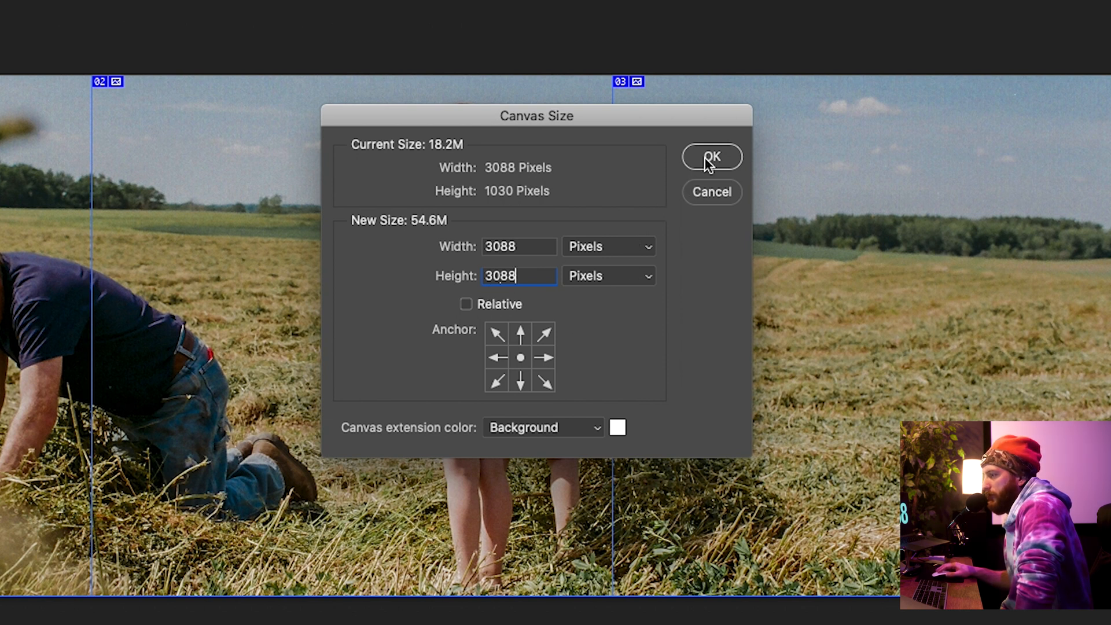
click(712, 156)
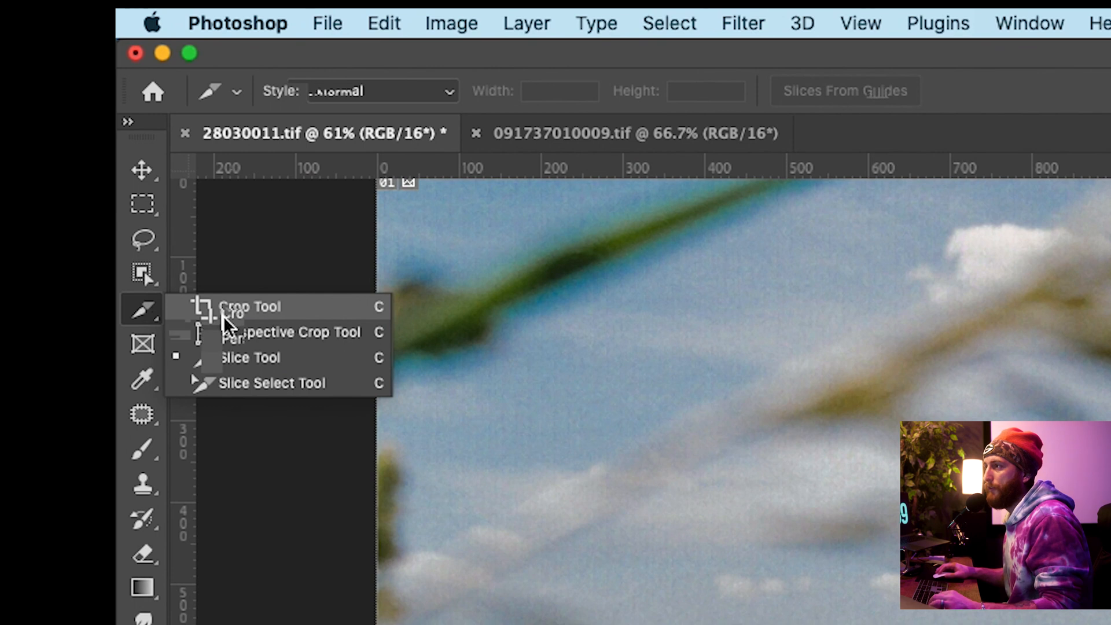
Step: Make the Crop tool keep pixels outside the frame by unchecking Delete Cropped Pixels
click(248, 306)
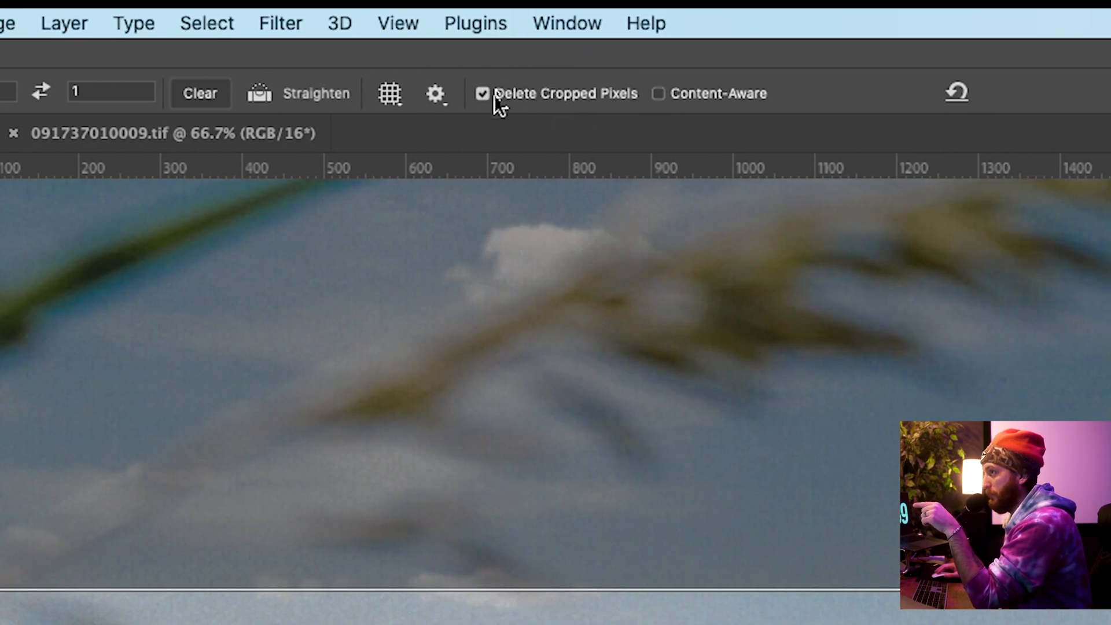
click(483, 92)
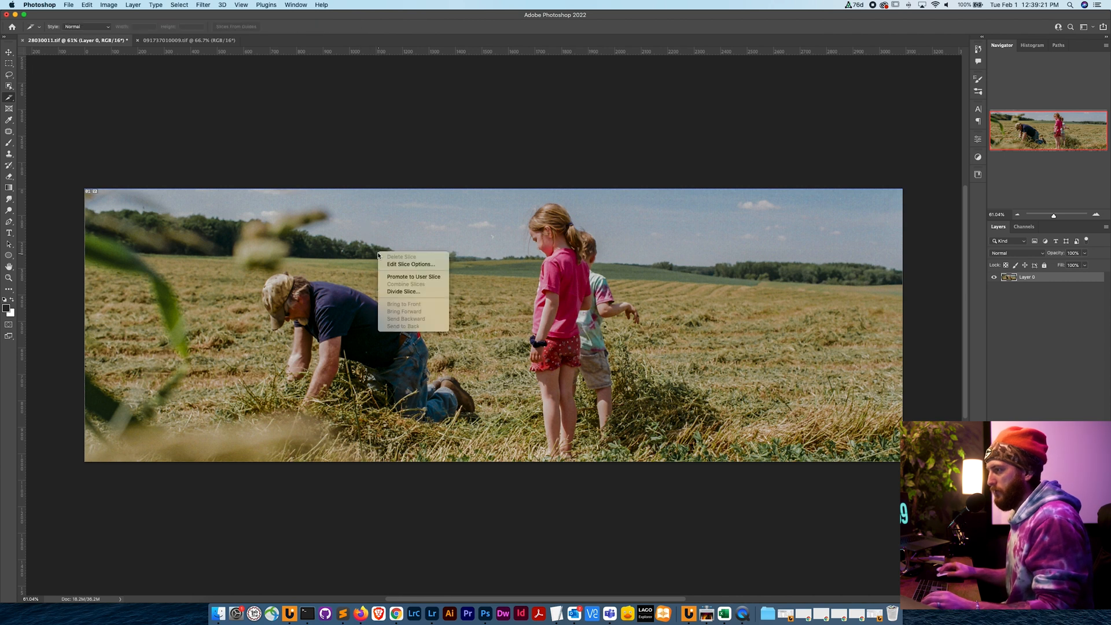
click(403, 292)
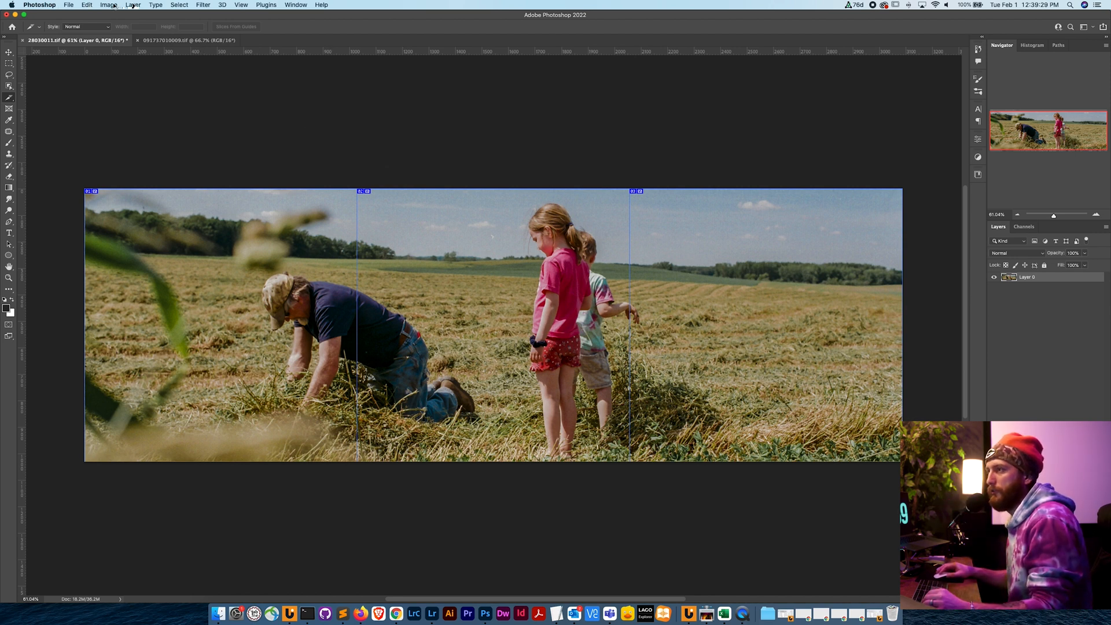
Step: Bring up Canvas Size showing 3088×1030 and select the Height field
click(110, 5)
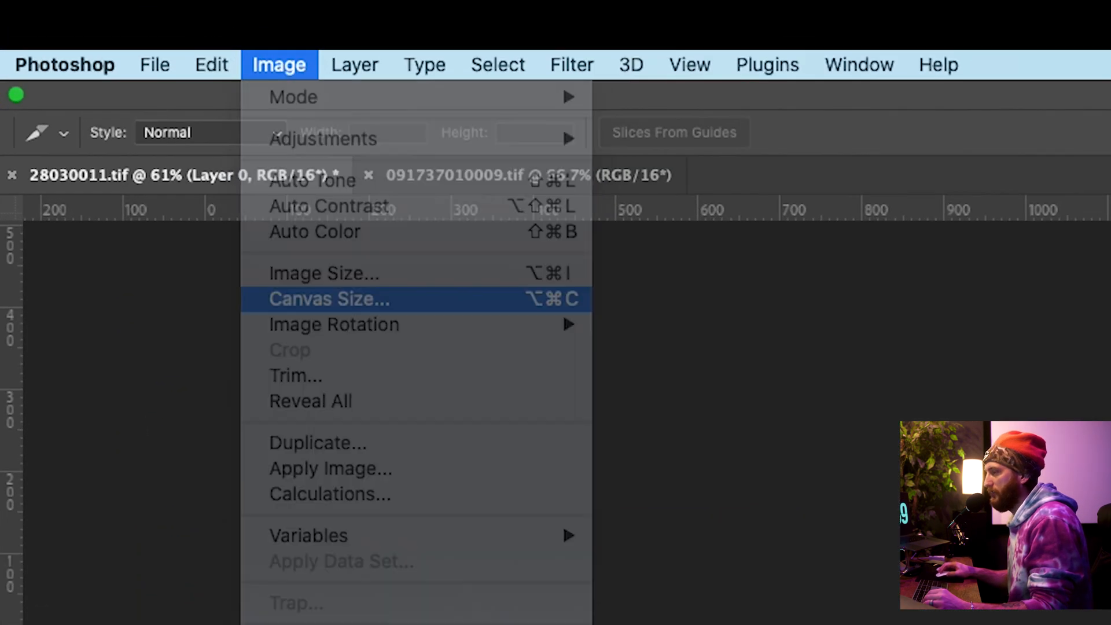
click(327, 299)
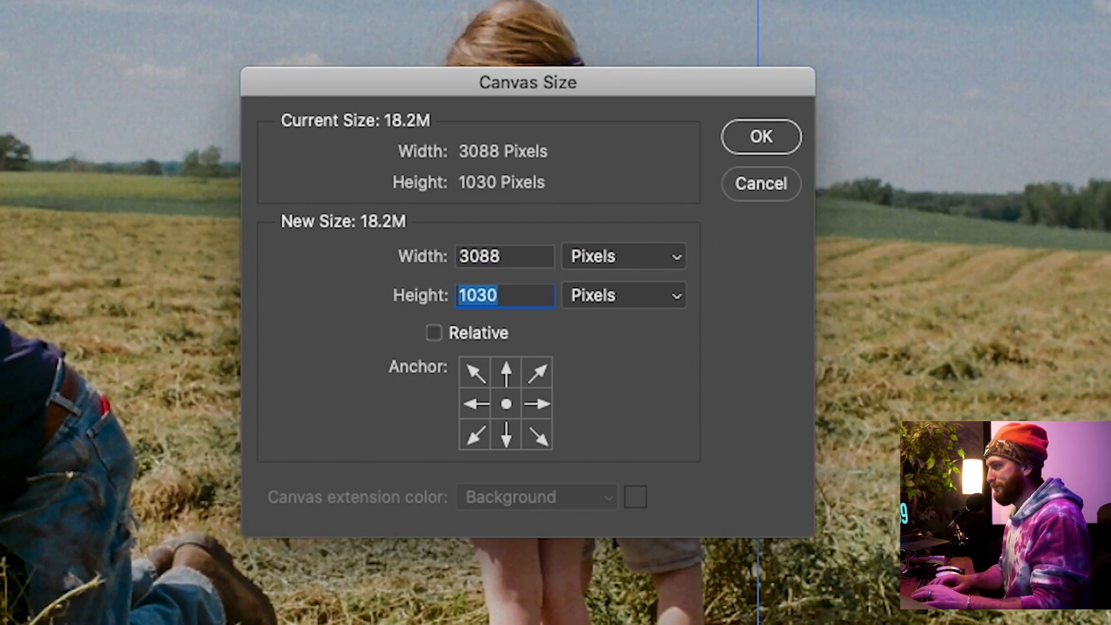
click(760, 137)
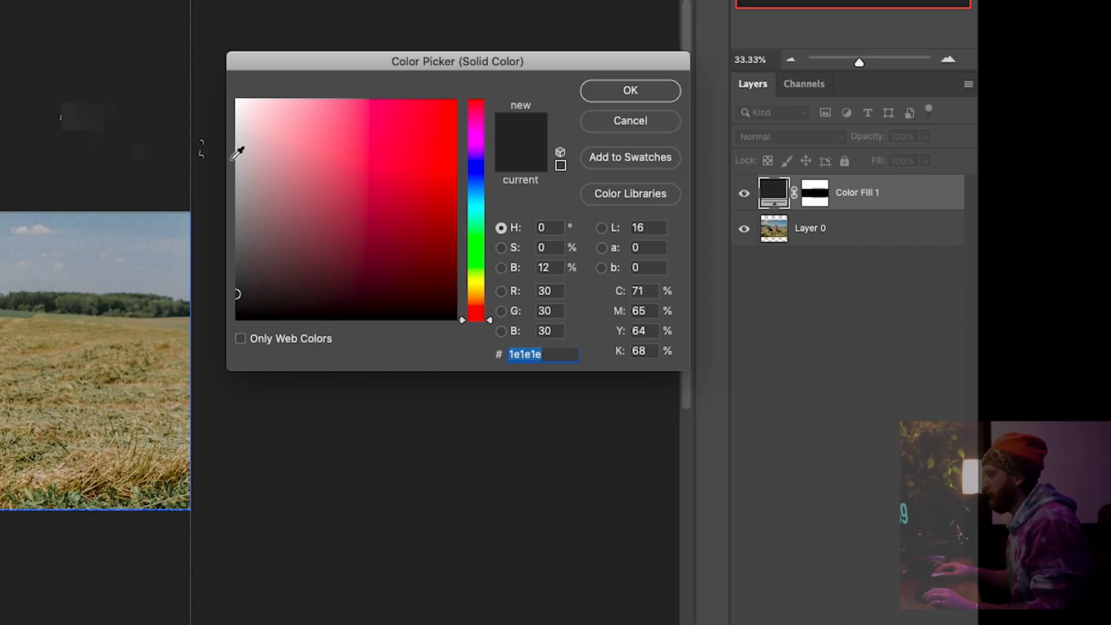
Step: Fill the space above and below the panorama with a white Solid Color layer
click(629, 91)
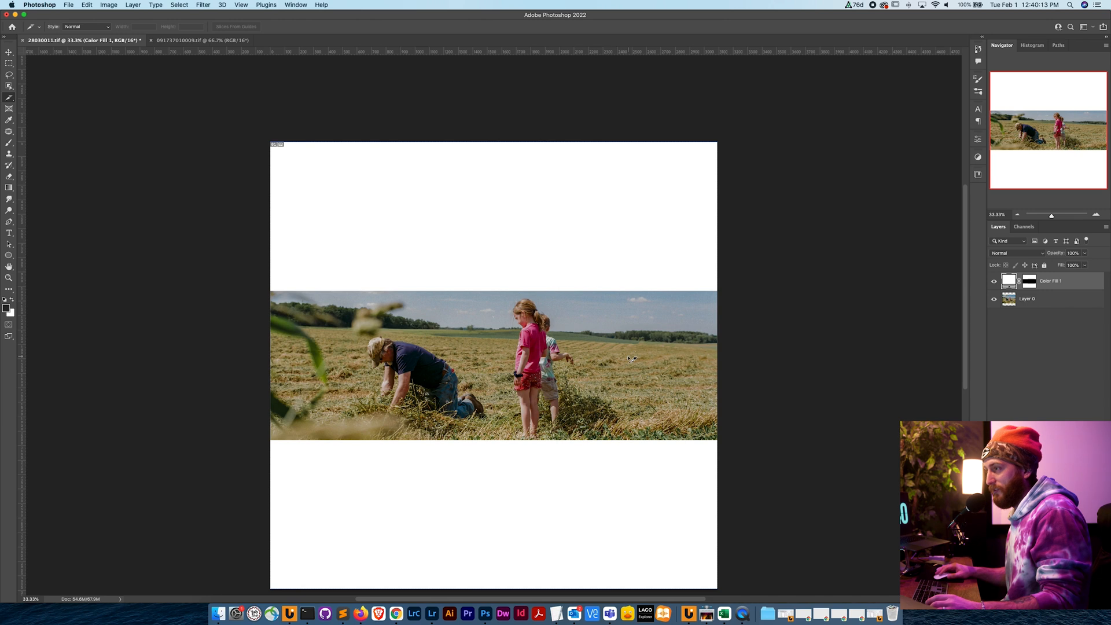
right_click(500, 401)
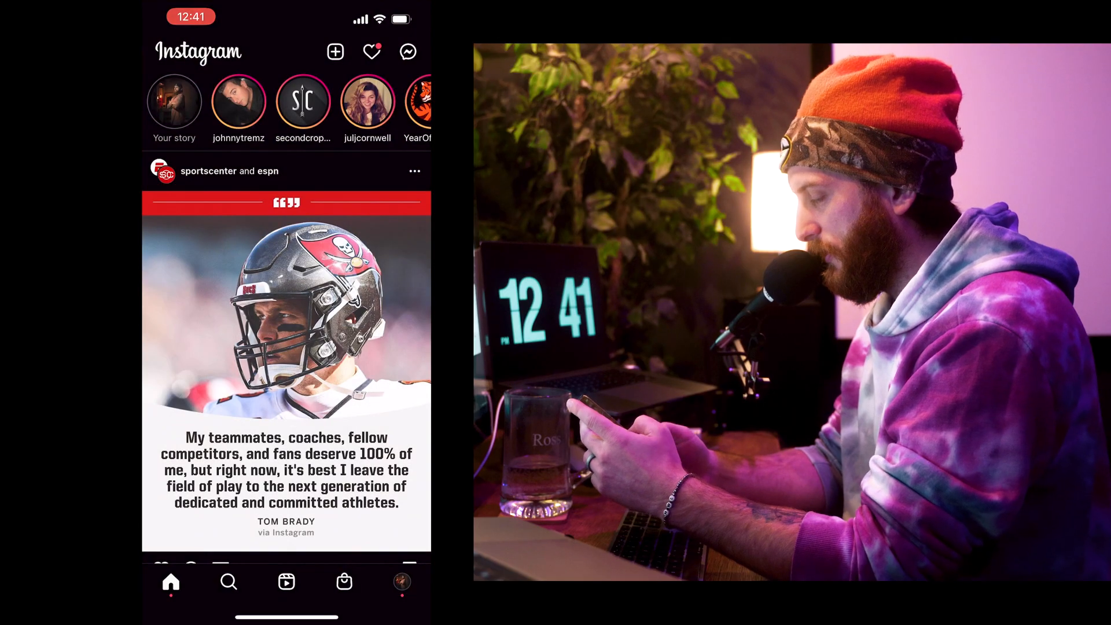
Step: Start a new post, select the left, middle and right panorama slices in order, and proceed to filters
click(336, 51)
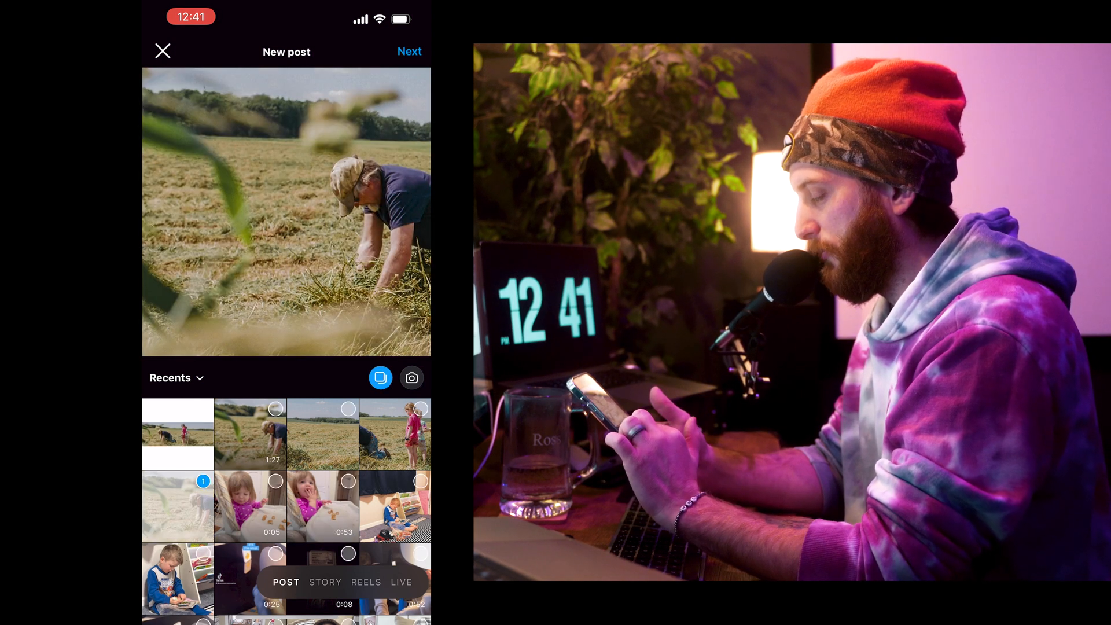
click(396, 434)
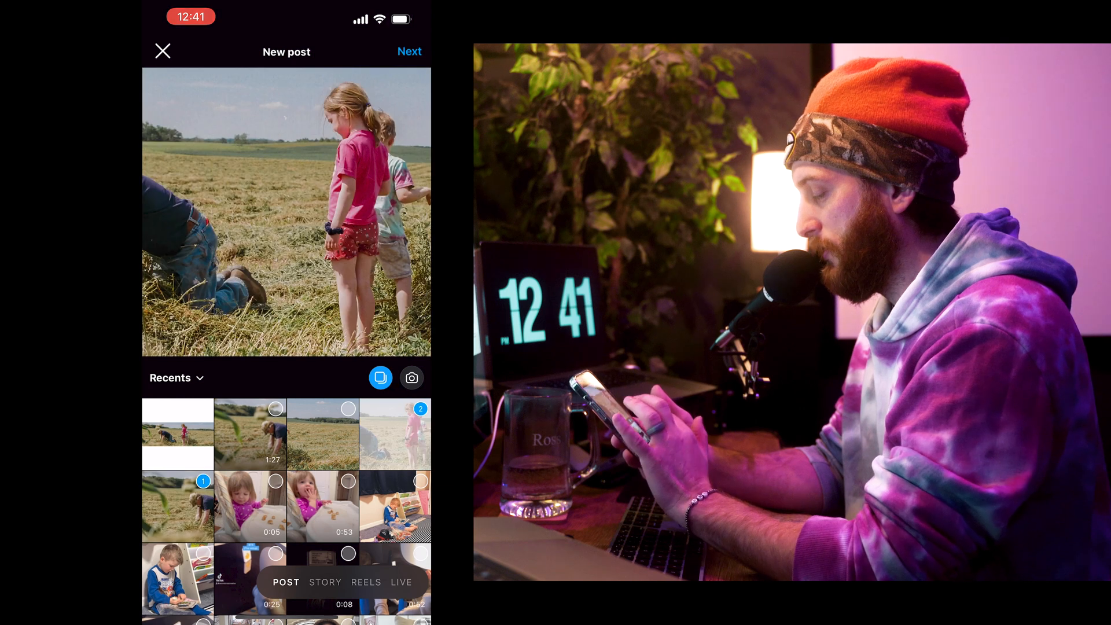
click(323, 433)
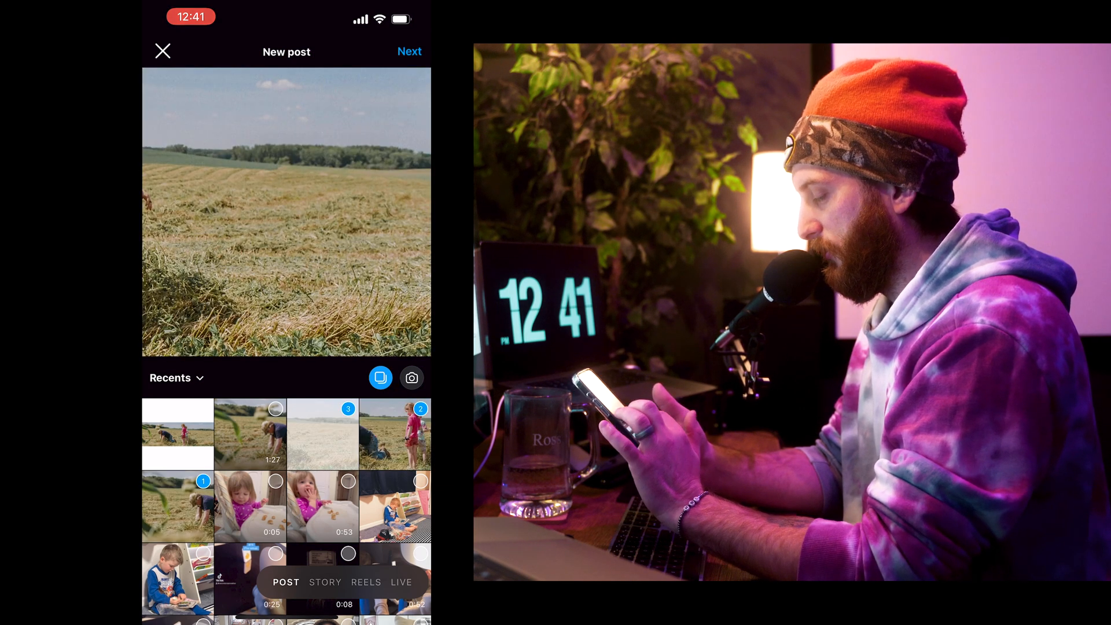
click(409, 51)
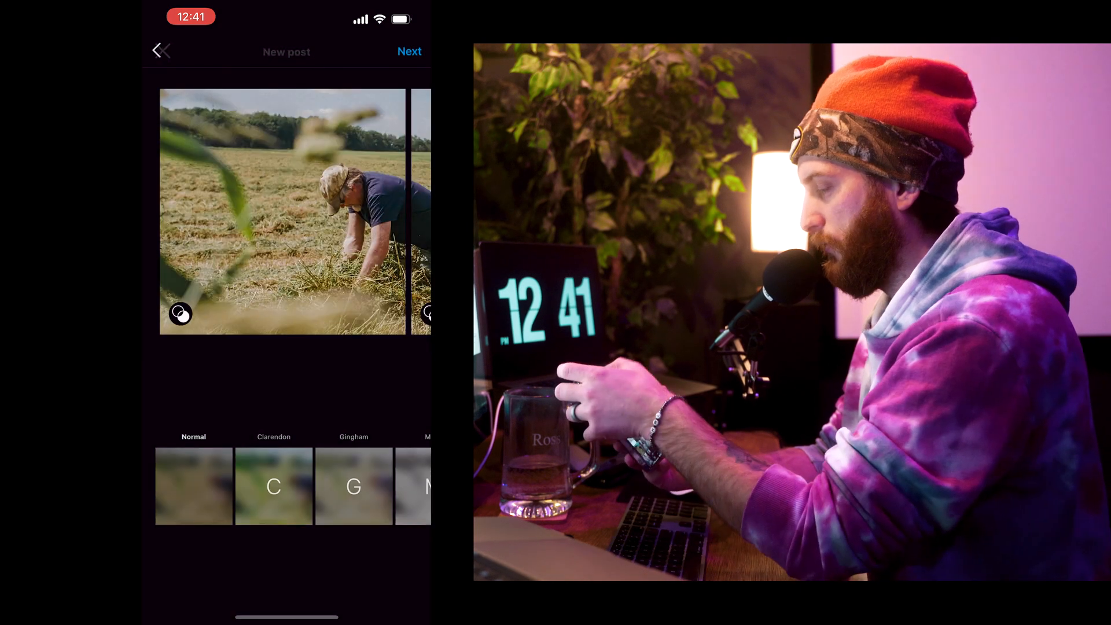